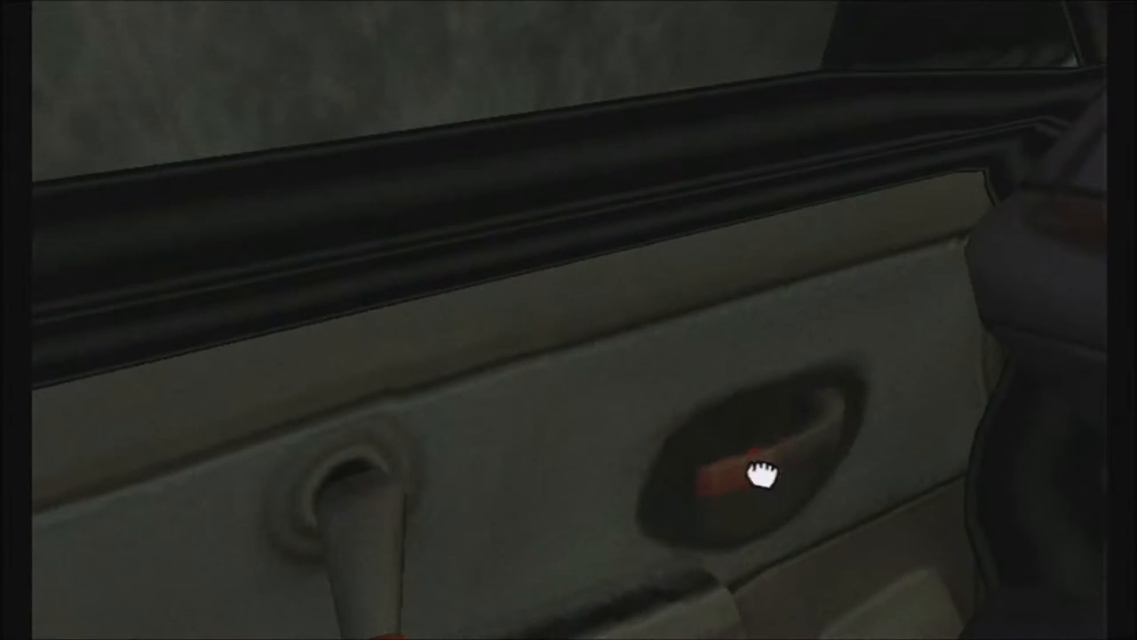
Leave the game for the Wii Menu from the HOME Menu, confirming Yes to losing unsaved progress
{"action": "left_click", "coordinate": [760, 476]}
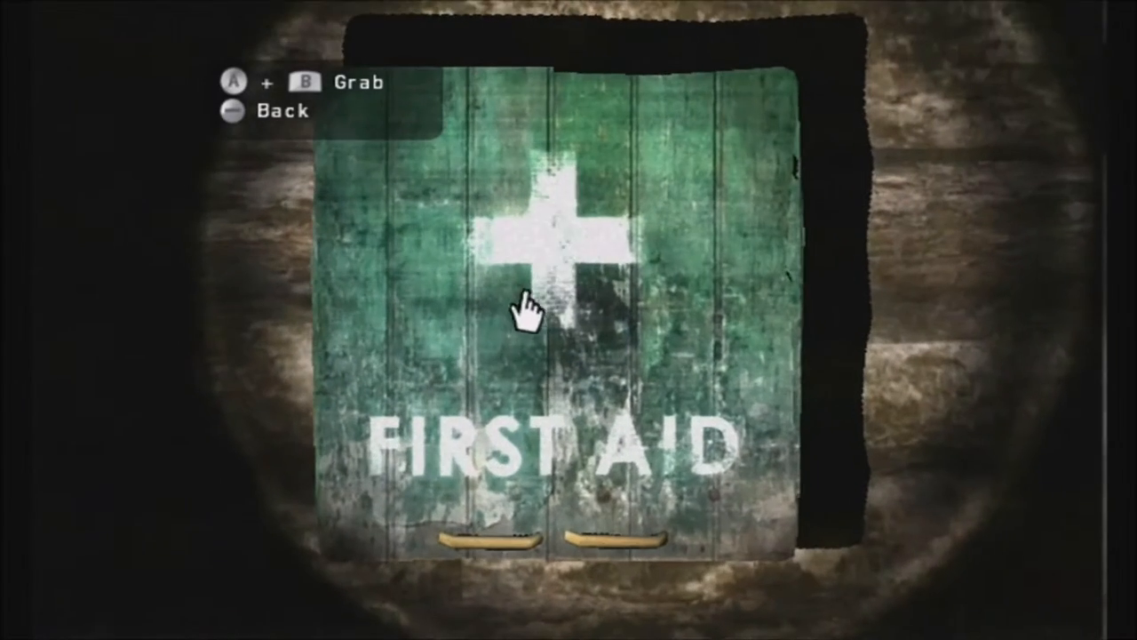
{"action": "mouse_move", "coordinate": [494, 519]}
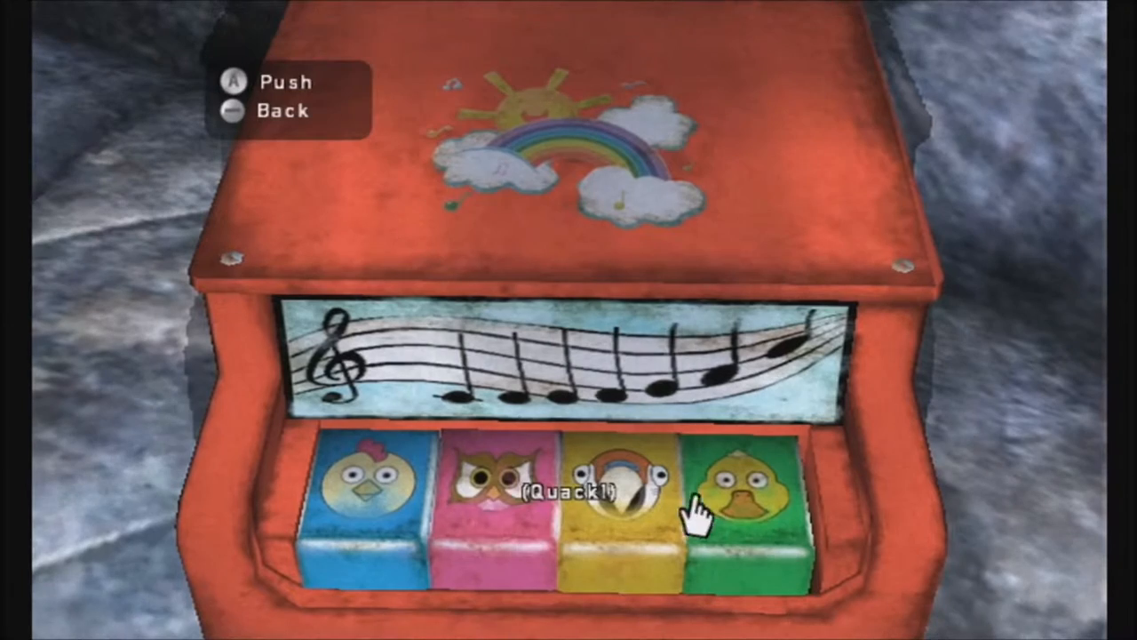
{"action": "mouse_move", "coordinate": [494, 488]}
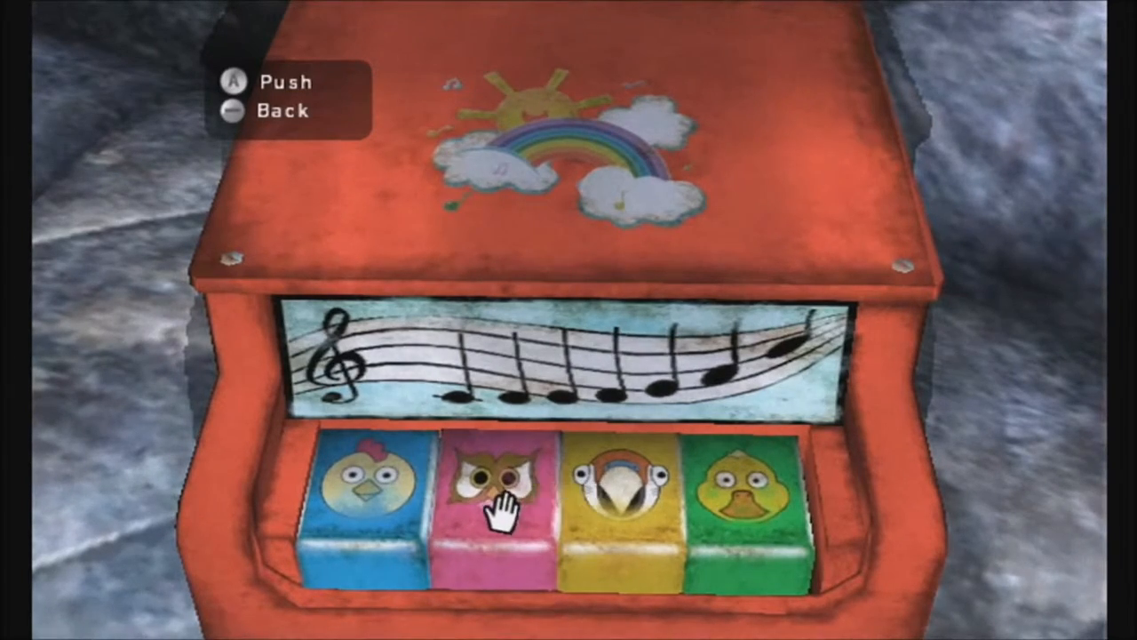
{"action": "mouse_move", "coordinate": [636, 515]}
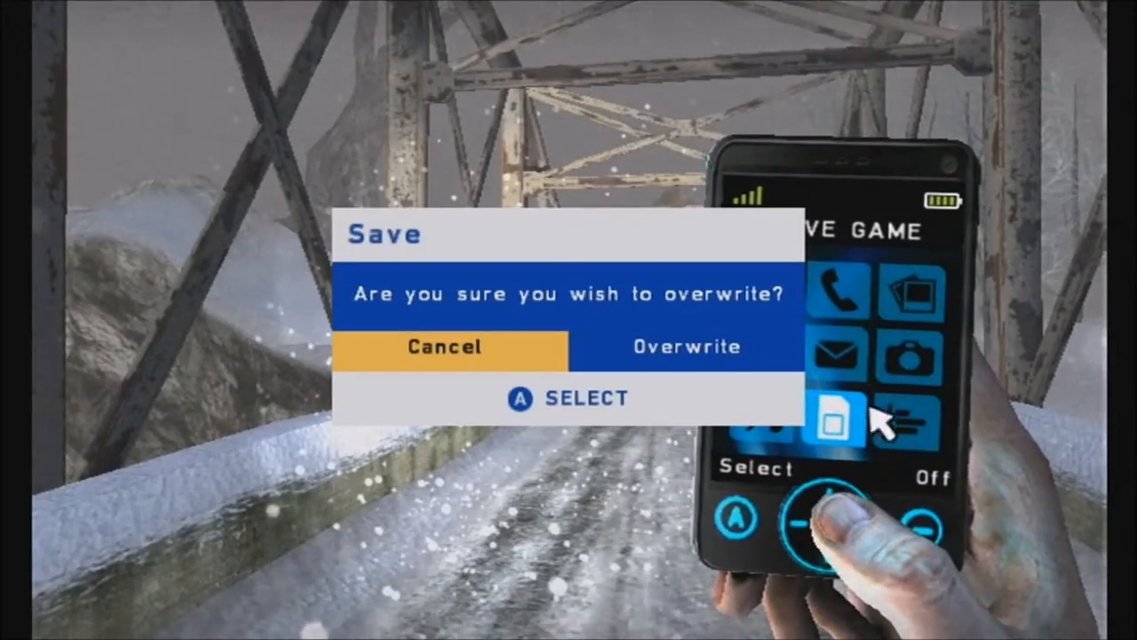
{"action": "left_click", "coordinate": [685, 347]}
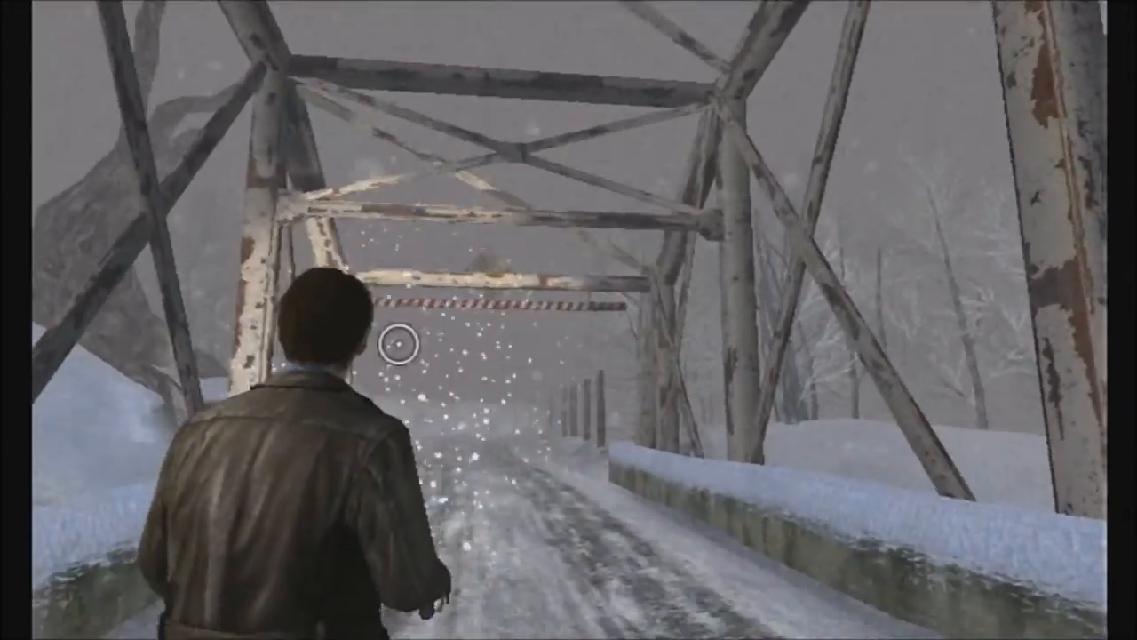
{"action": "key", "text": "w"}
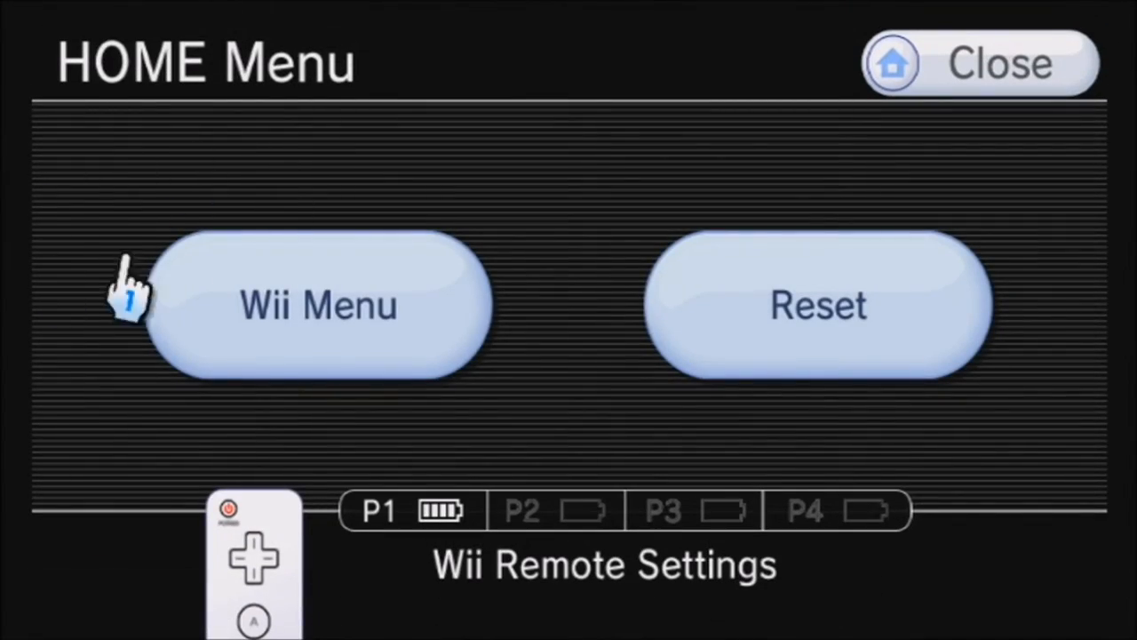
{"action": "left_click", "coordinate": [316, 306]}
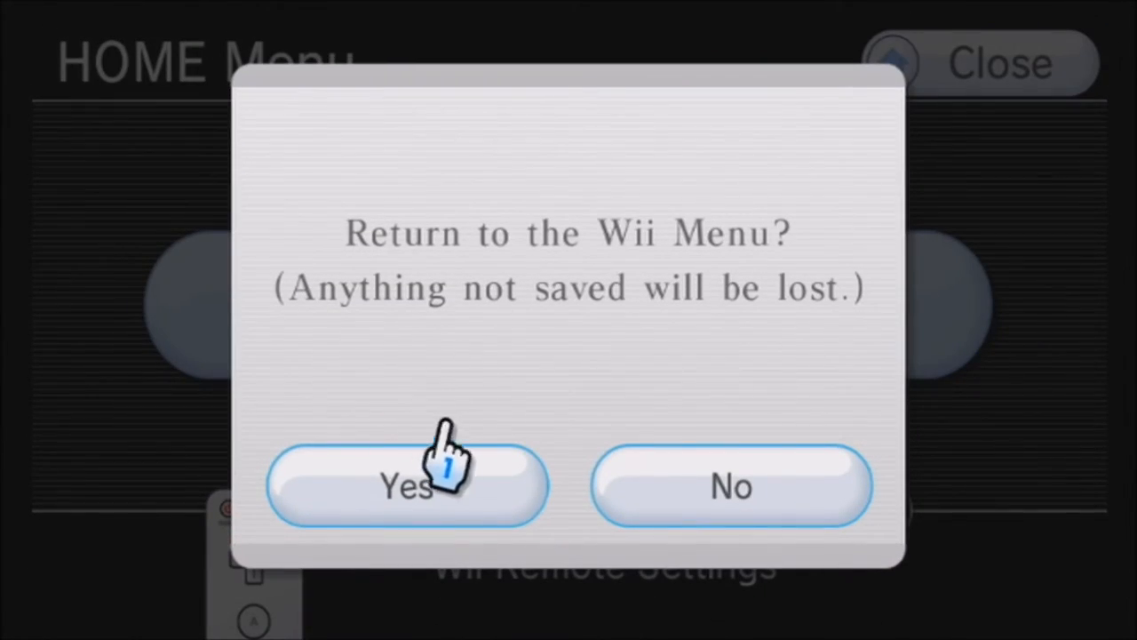
{"action": "left_click", "coordinate": [405, 485]}
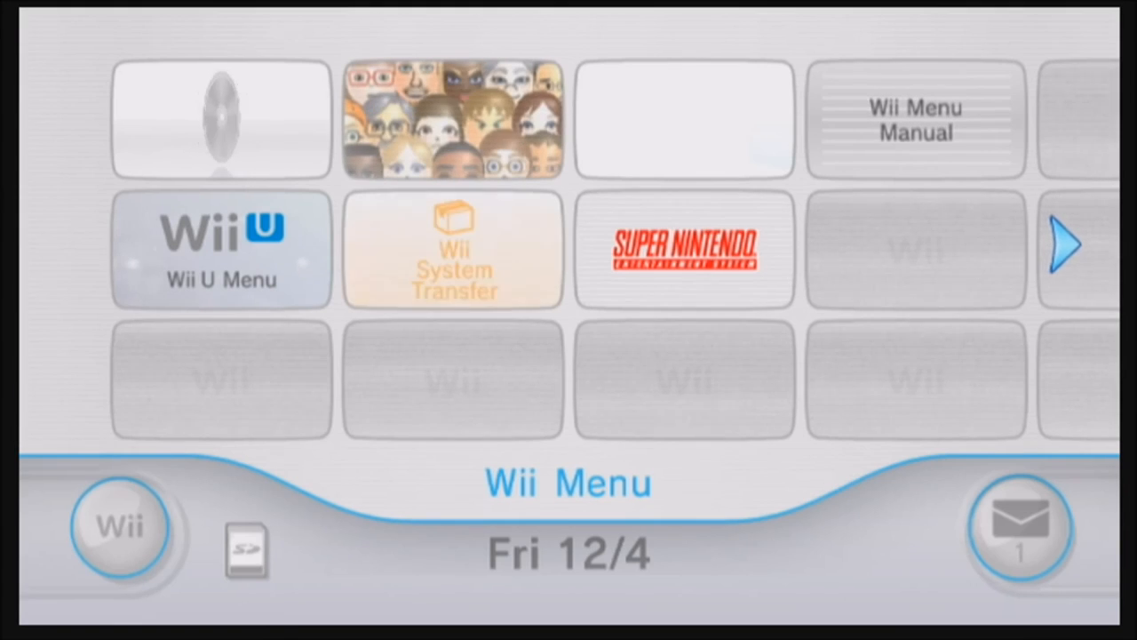